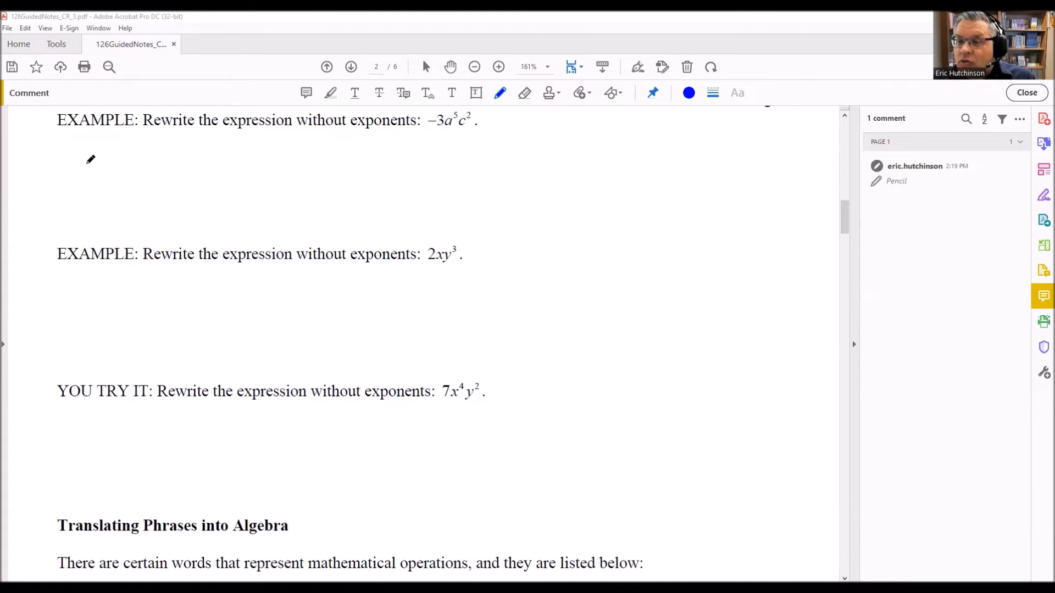
Step: Handwrite −3, then five dotted factors of a and two of c, under −3a⁵c²
left_click_drag(81, 165, 118, 168)
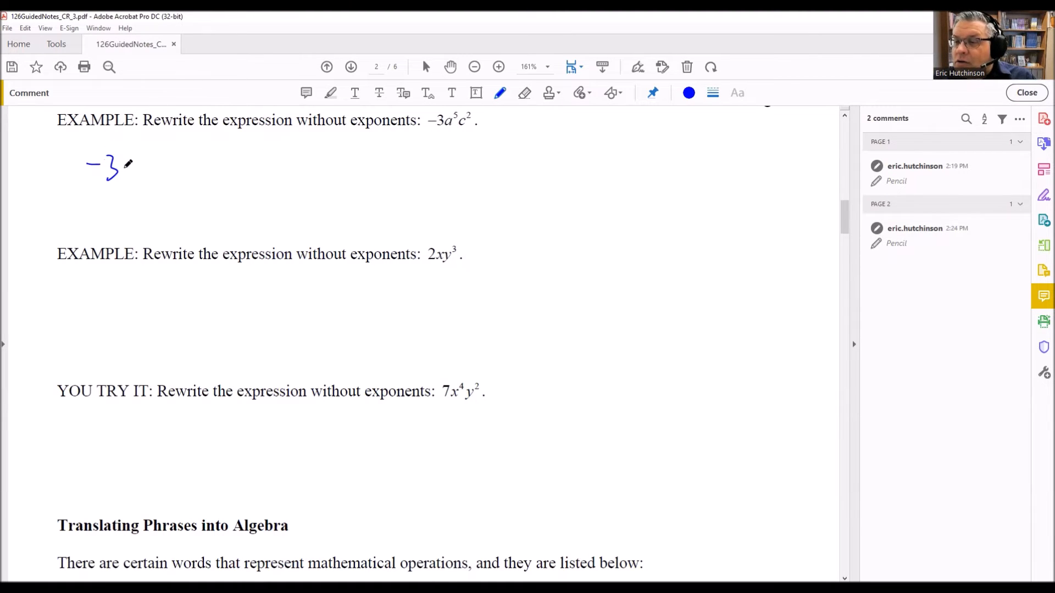
left_click_drag(120, 168, 144, 171)
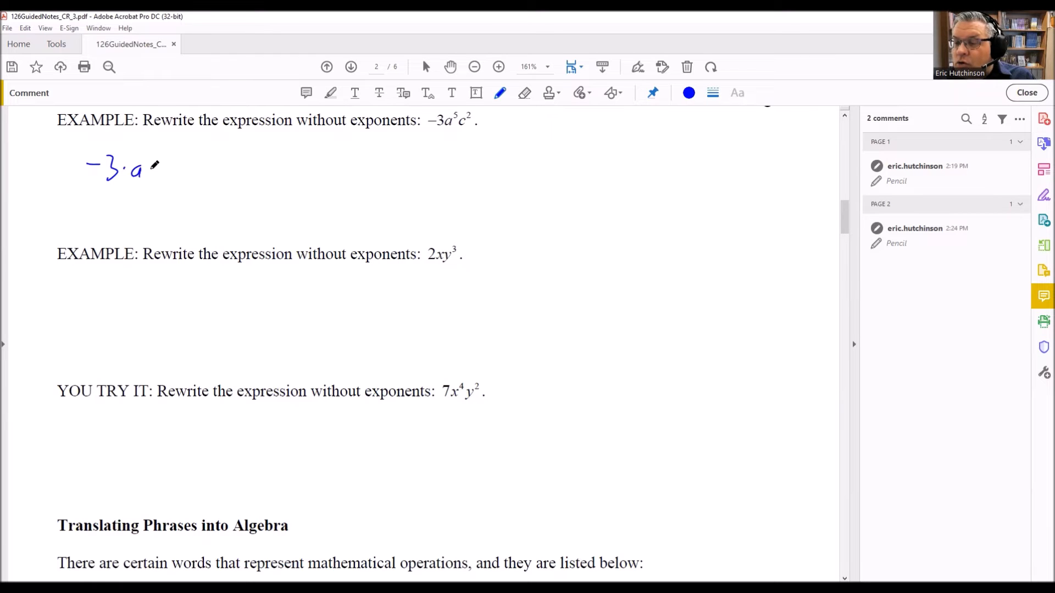
left_click_drag(155, 168, 189, 171)
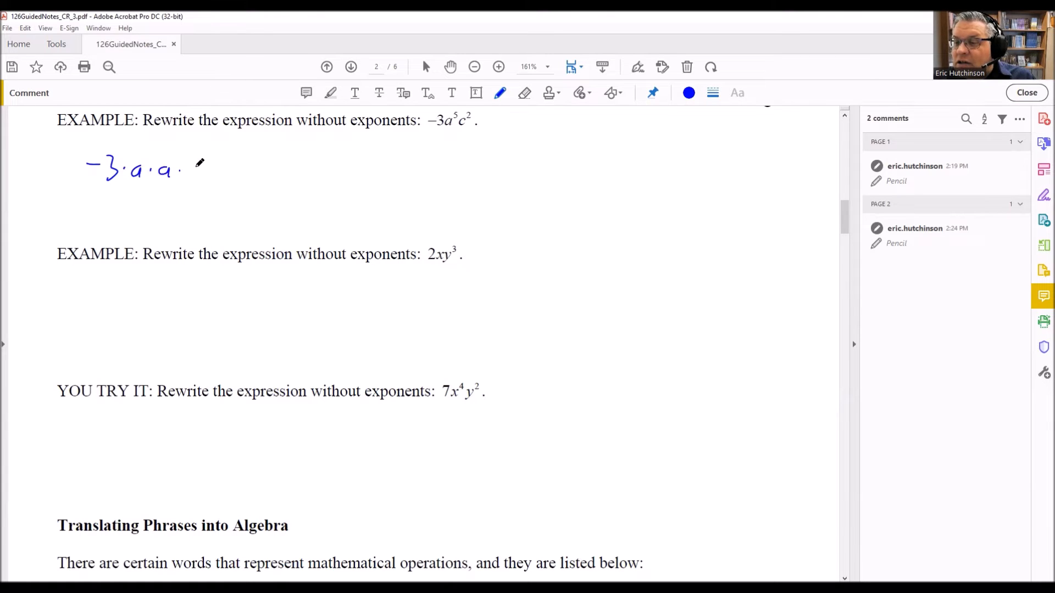
left_click_drag(195, 168, 225, 168)
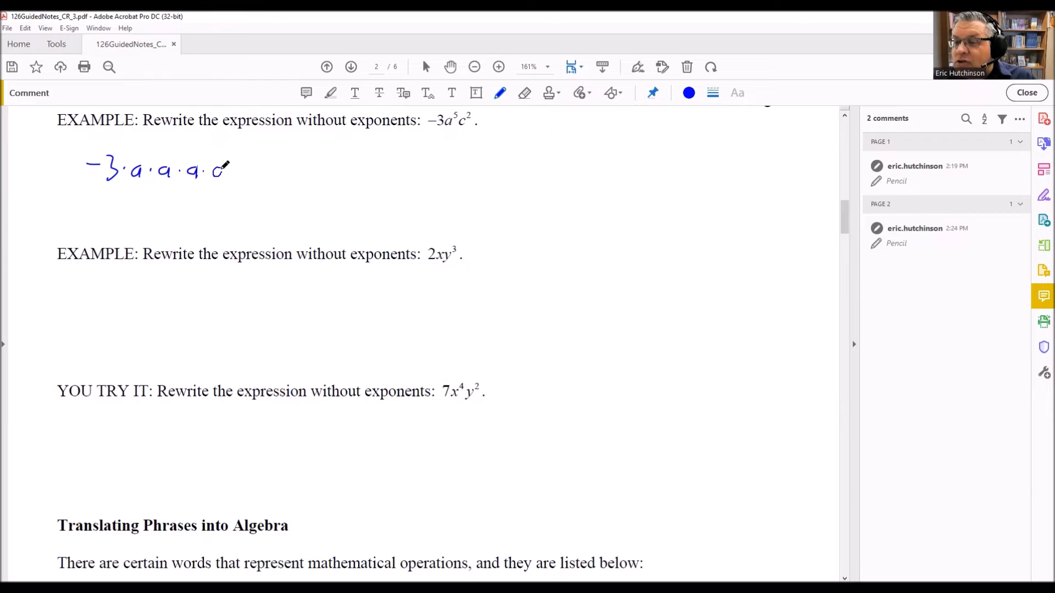
left_click_drag(222, 168, 249, 168)
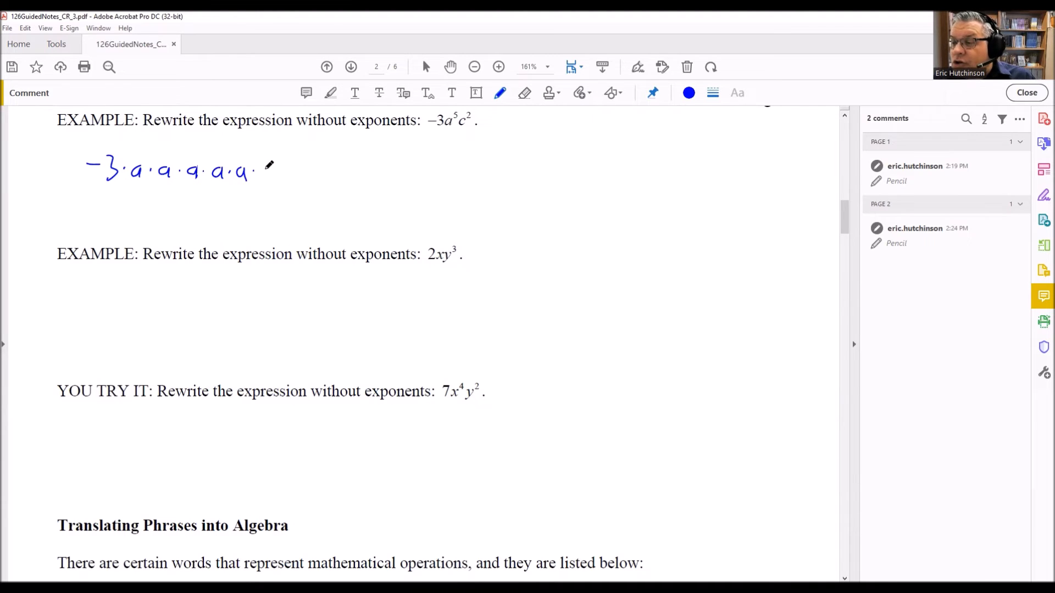
left_click_drag(256, 168, 296, 171)
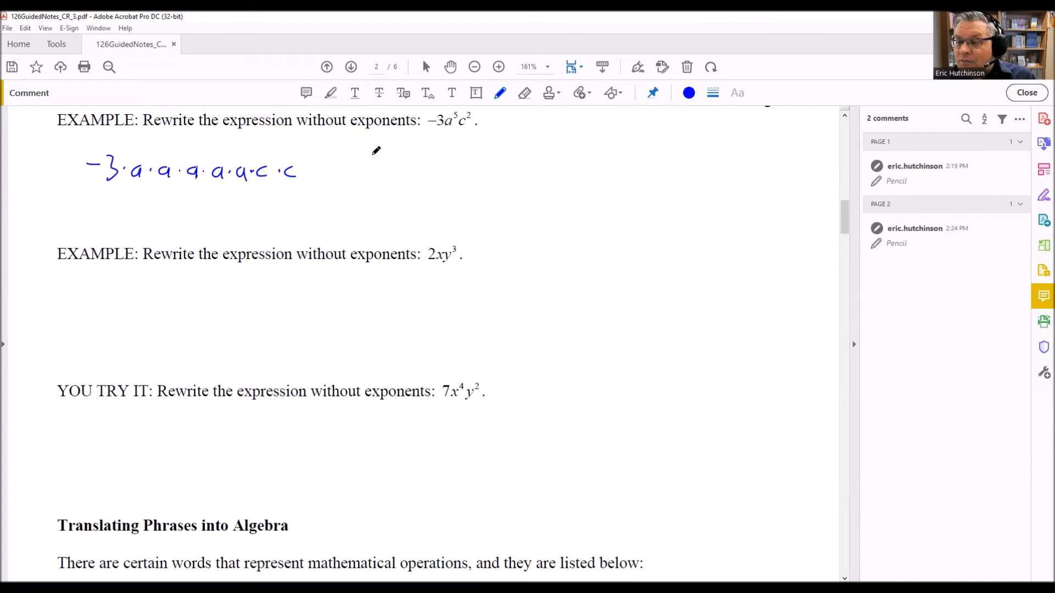
mouse_move(447, 234)
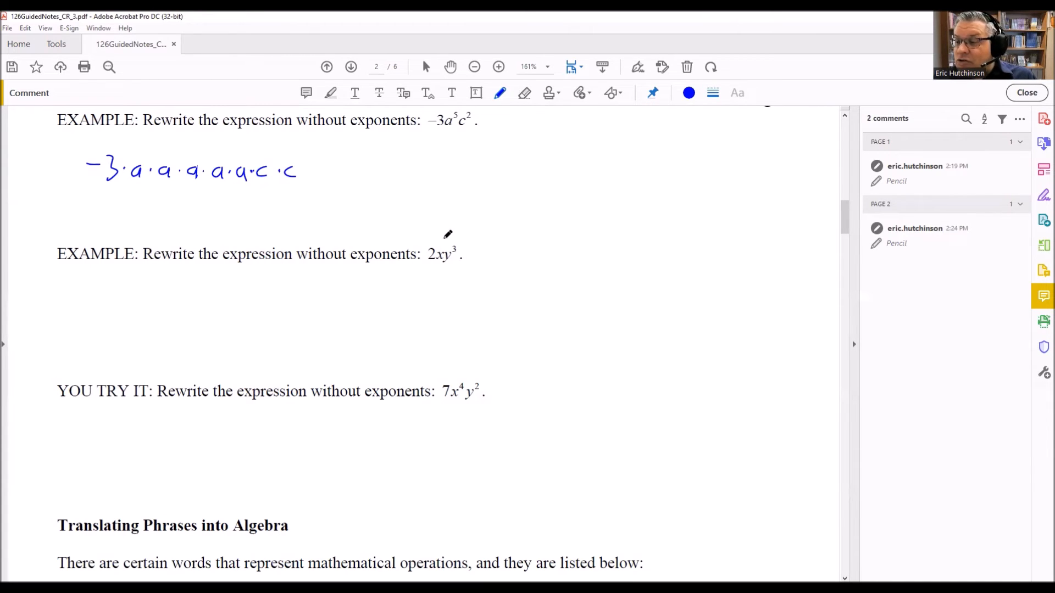
Step: Handwrite 2, one factor of x and three dotted factors of y under 2xy³
left_click_drag(448, 231, 114, 300)
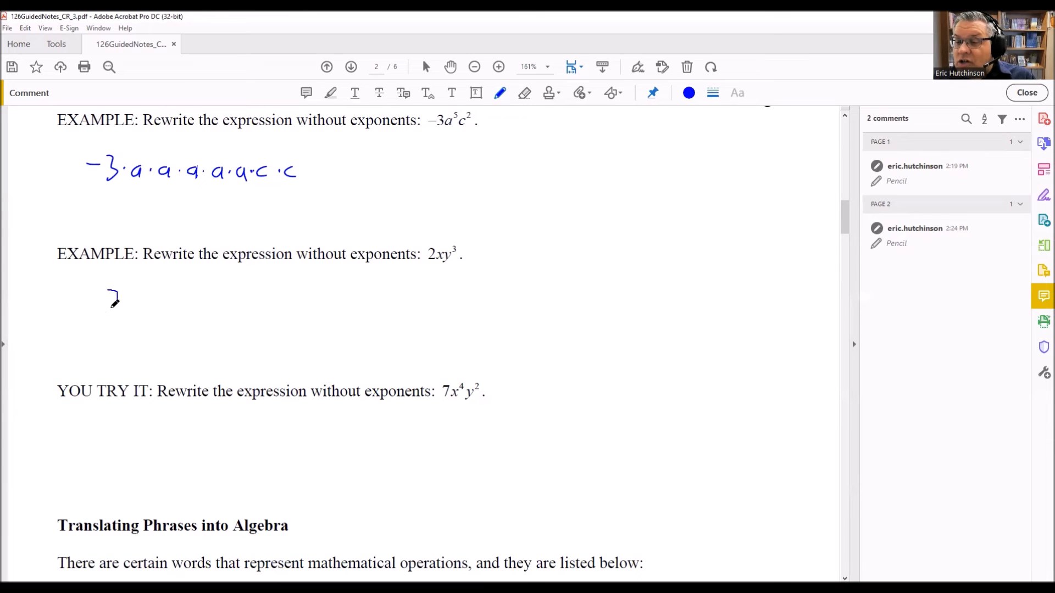
left_click_drag(108, 303, 155, 300)
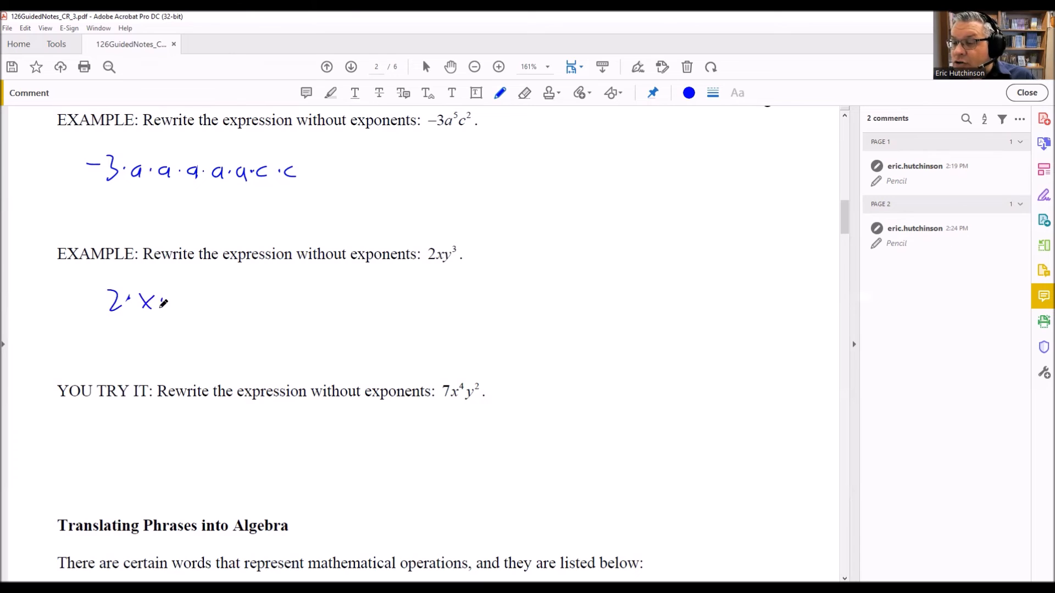
left_click_drag(174, 309, 222, 296)
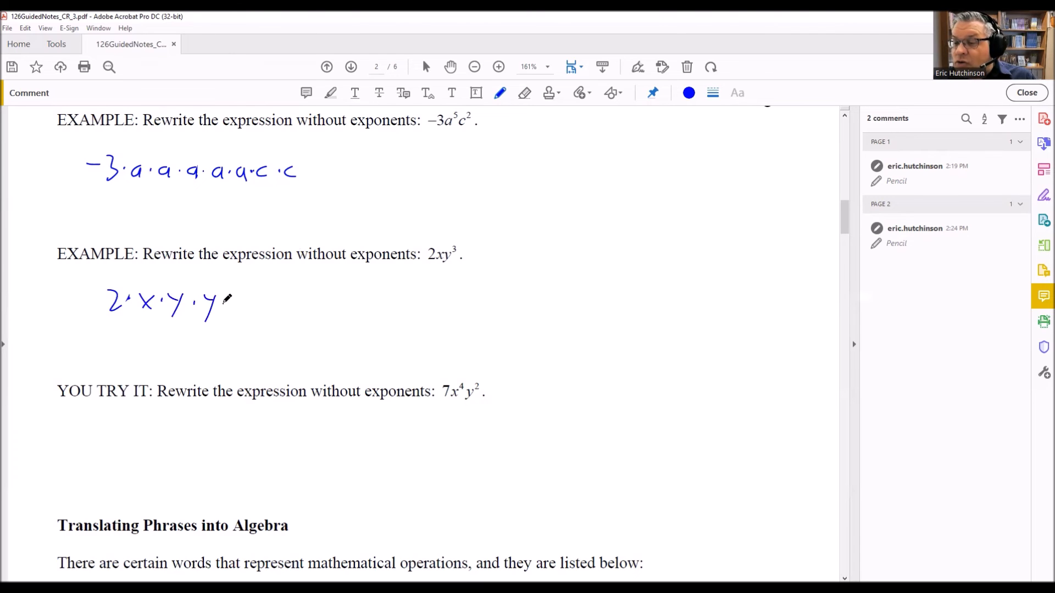
left_click_drag(209, 299, 245, 323)
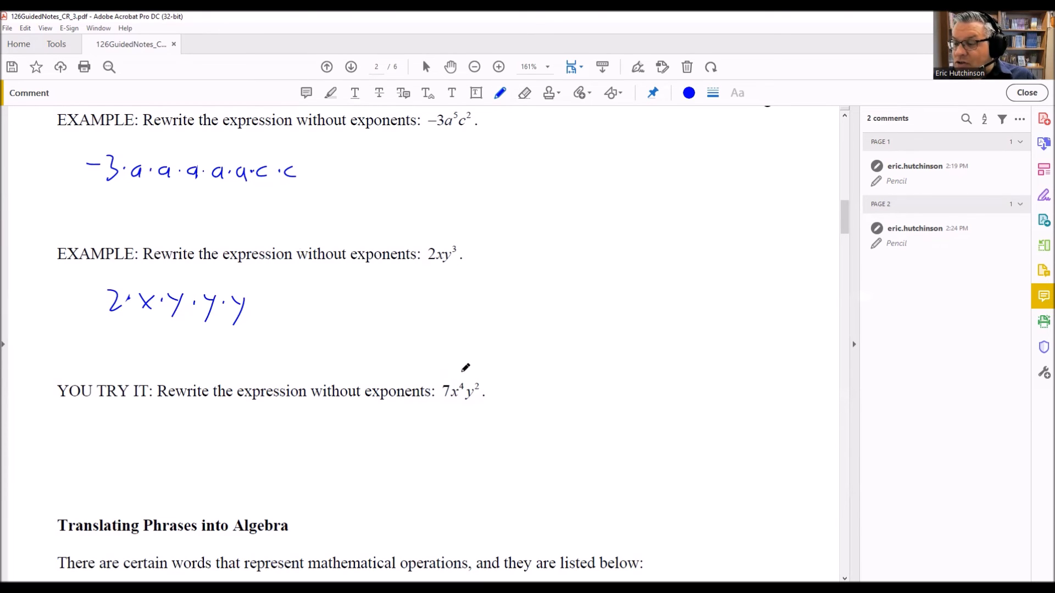
Step: Handwrite 7, four dotted factors of x and two of y under 7x⁴y²
left_click_drag(81, 423, 98, 451)
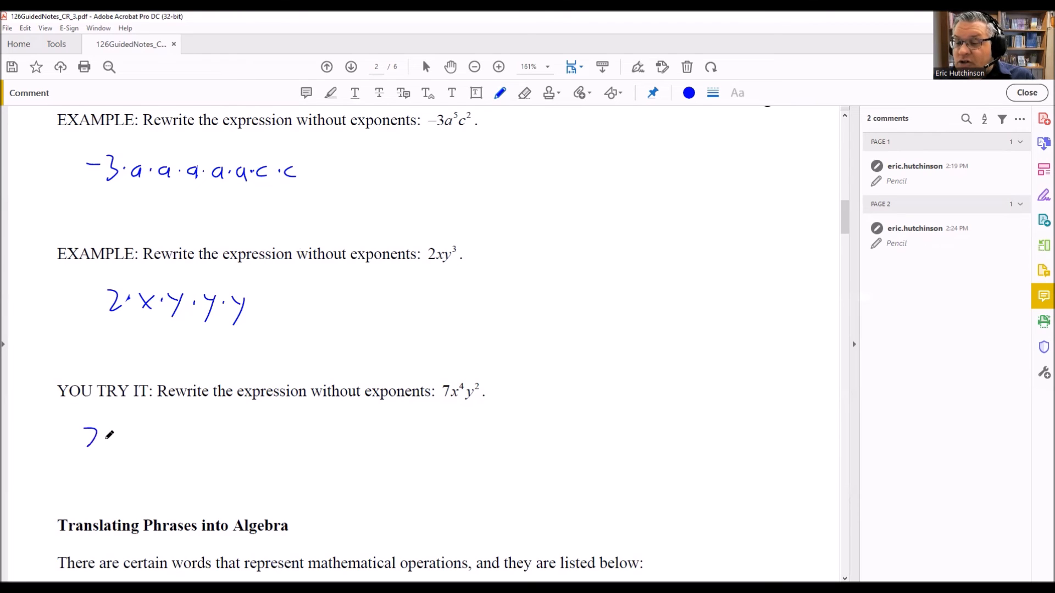
left_click_drag(101, 436, 155, 436)
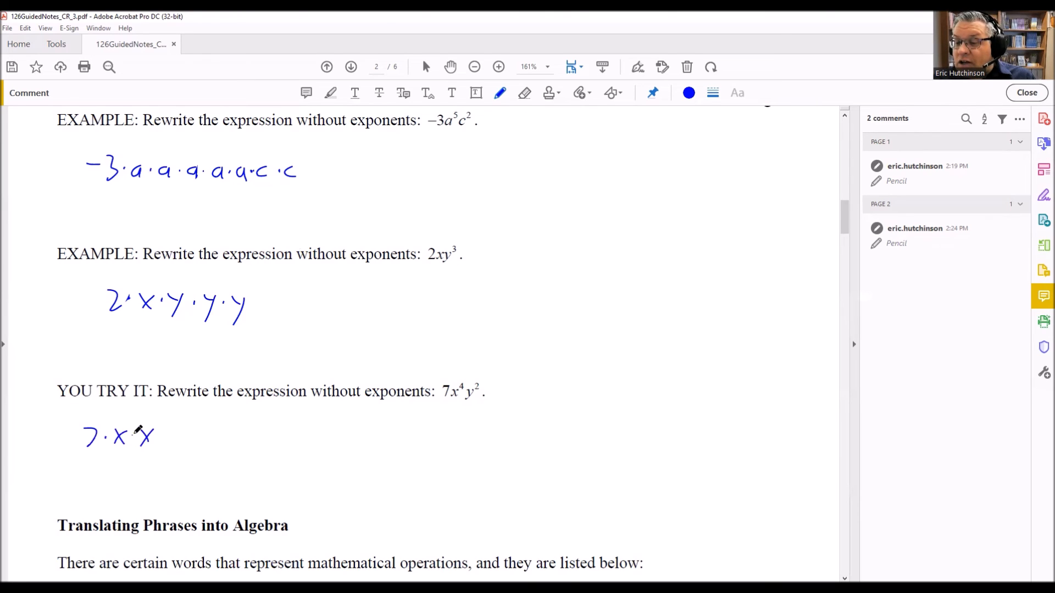
left_click_drag(134, 436, 178, 437)
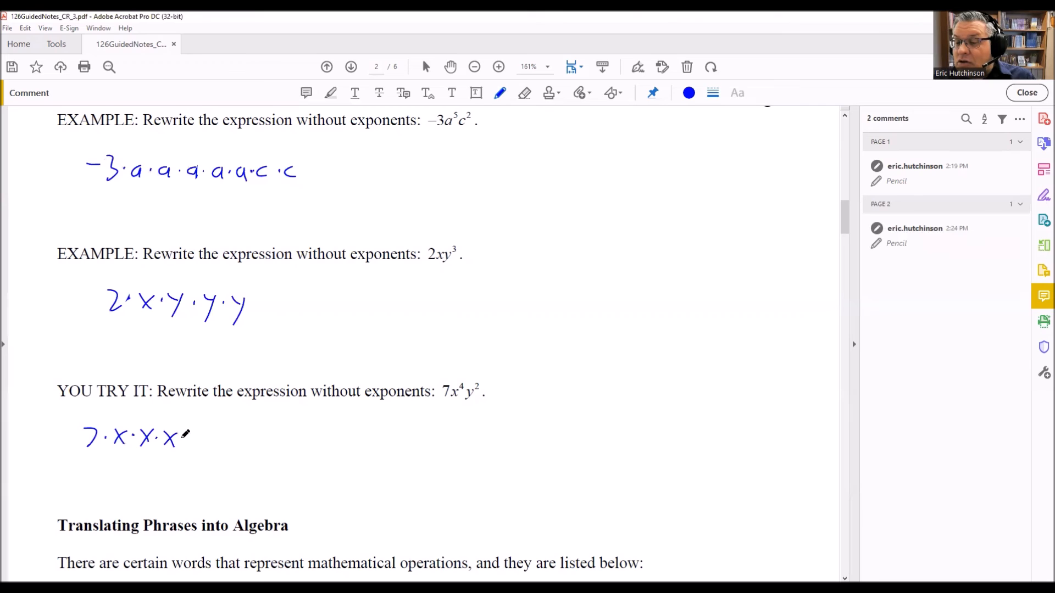
left_click_drag(185, 437, 204, 450)
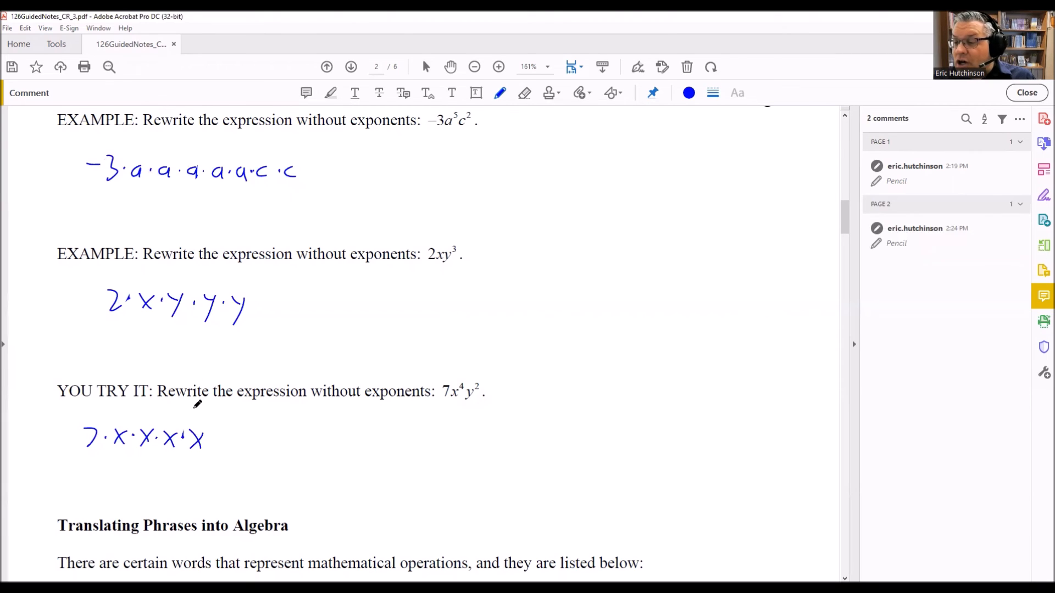
left_click_drag(215, 437, 235, 444)
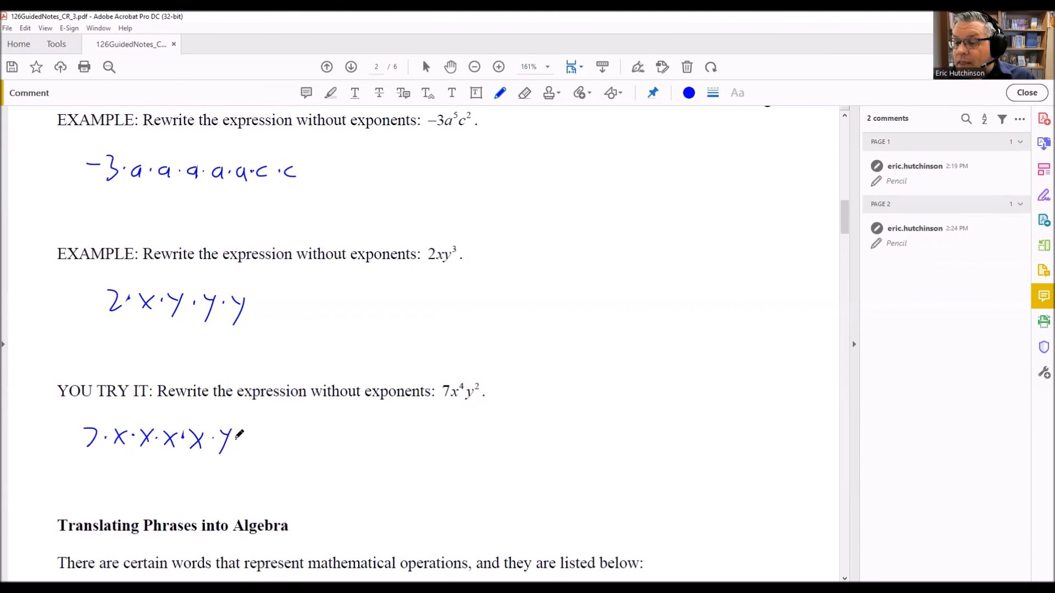
left_click_drag(239, 438, 263, 451)
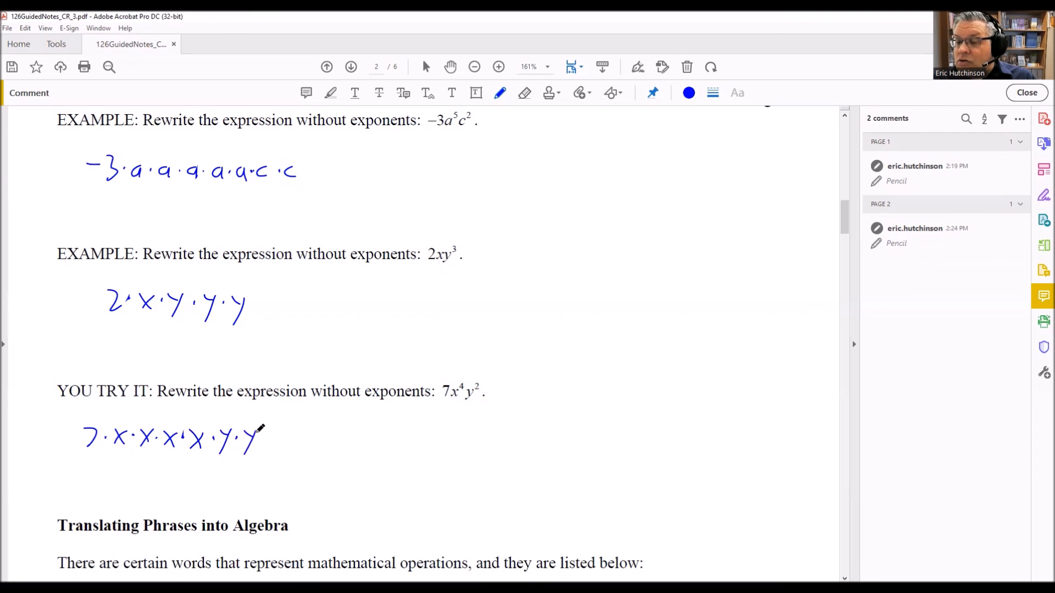